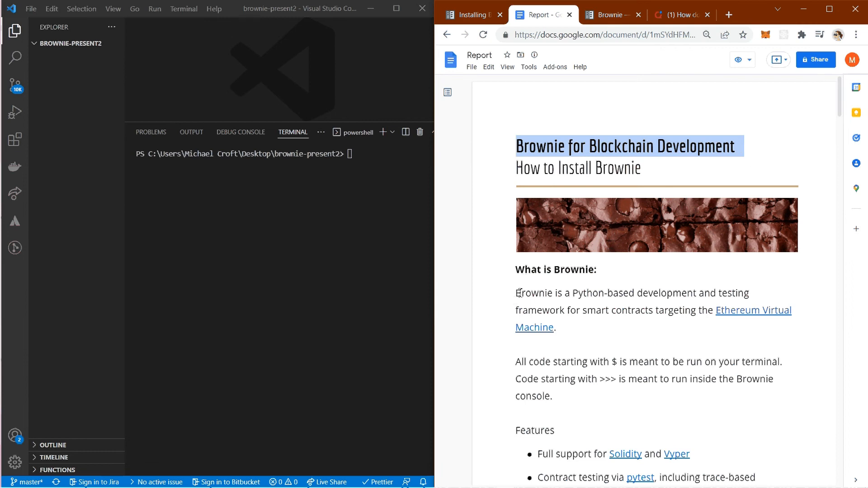
# Highlight and clear the Brownie intro paragraph and the terminal-code note, scrolling down the Report
pyautogui.moveTo(516, 293); pyautogui.dragTo(556, 327)
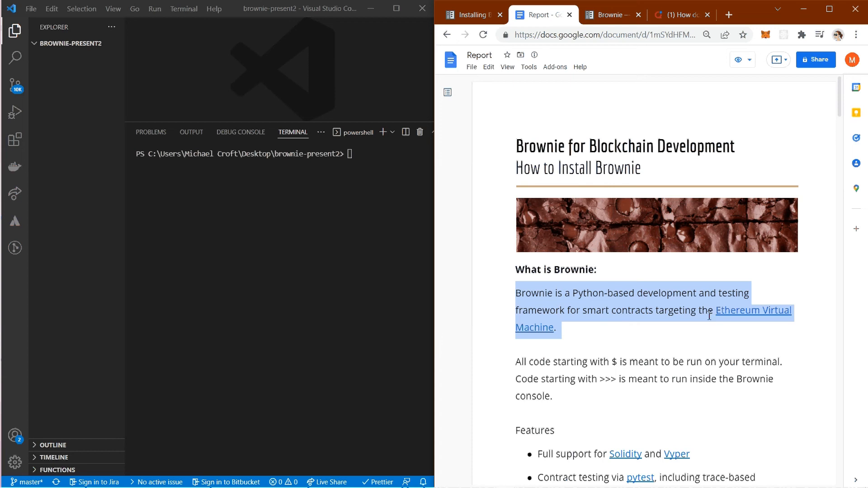
pyautogui.scroll(-3)
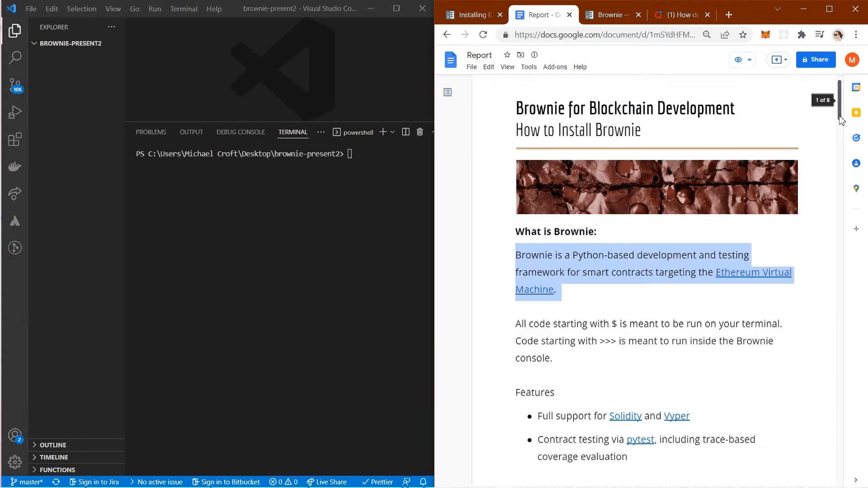
pyautogui.scroll(-3)
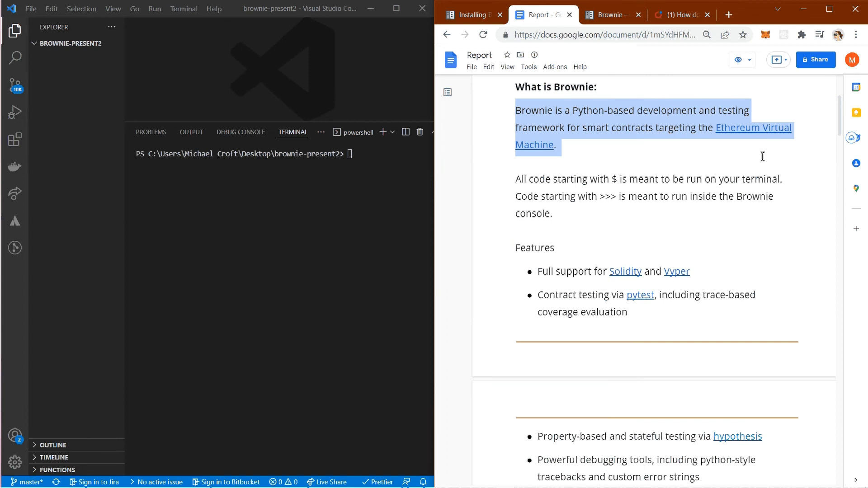
pyautogui.click(630, 179)
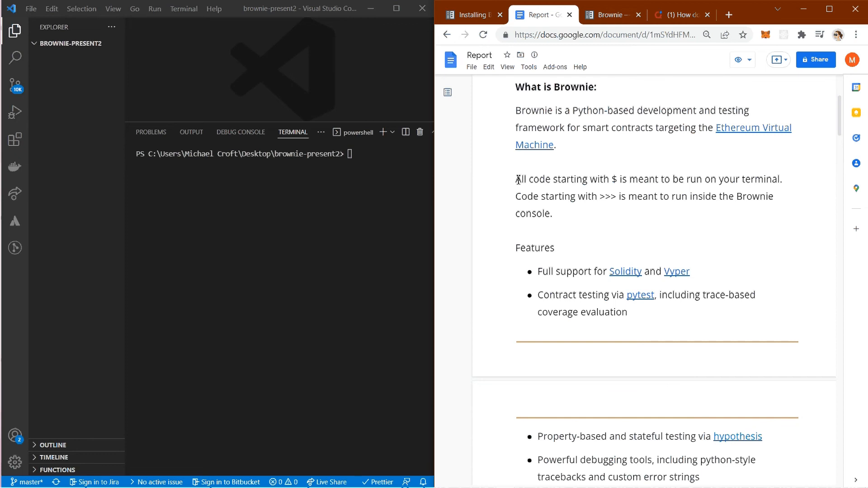
pyautogui.moveTo(516, 179); pyautogui.dragTo(551, 214)
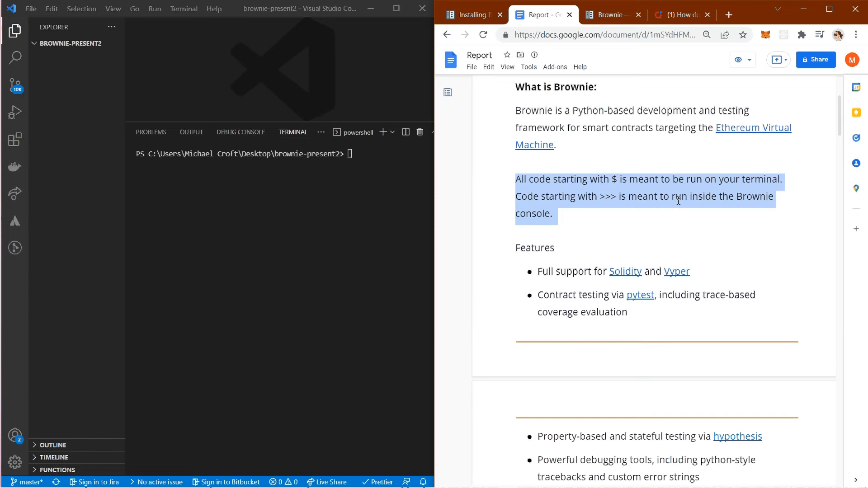
pyautogui.click(581, 215)
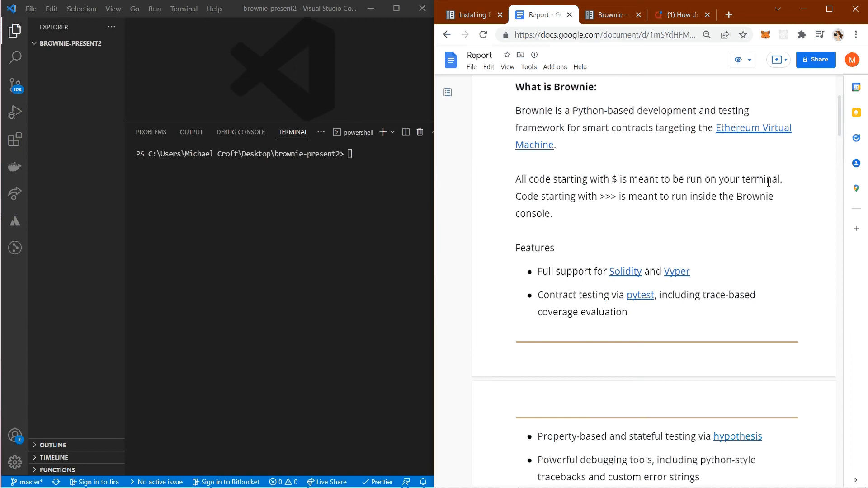
pyautogui.scroll(-3)
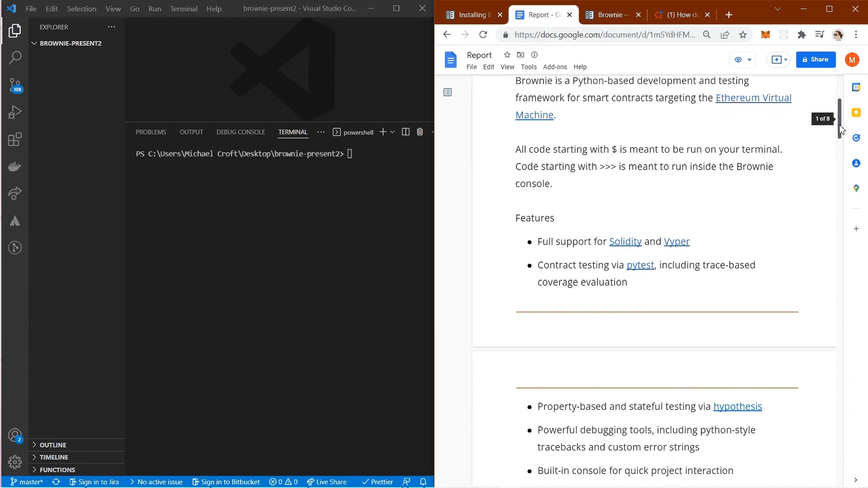
pyautogui.scroll(-3)
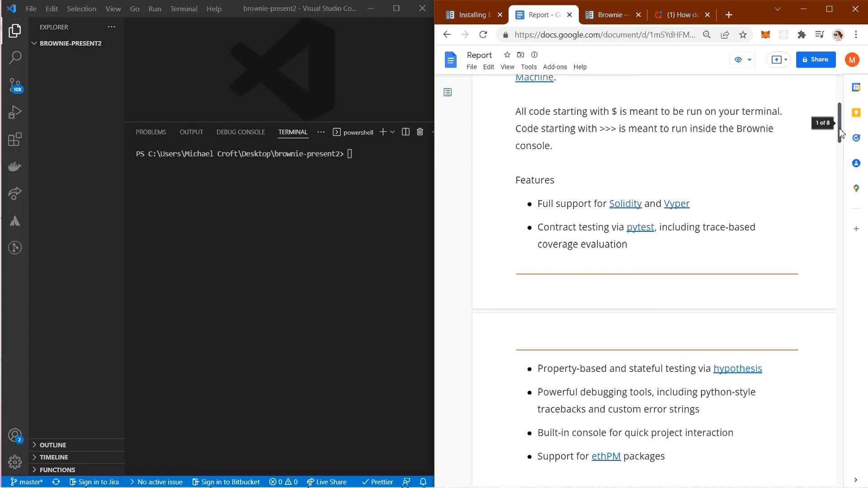
pyautogui.scroll(-3)
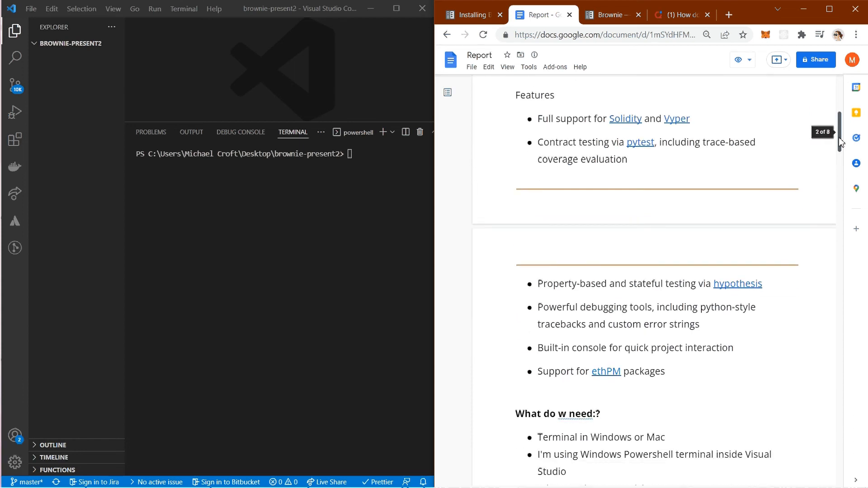
pyautogui.scroll(-3)
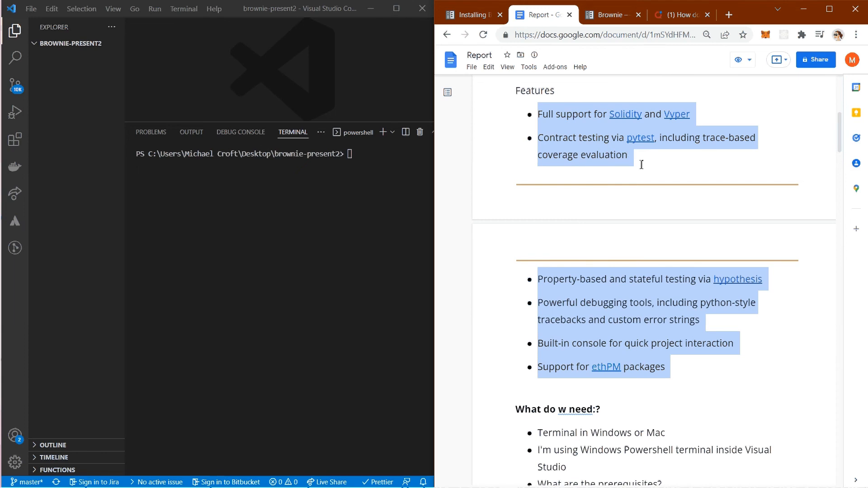
pyautogui.moveTo(609, 269)
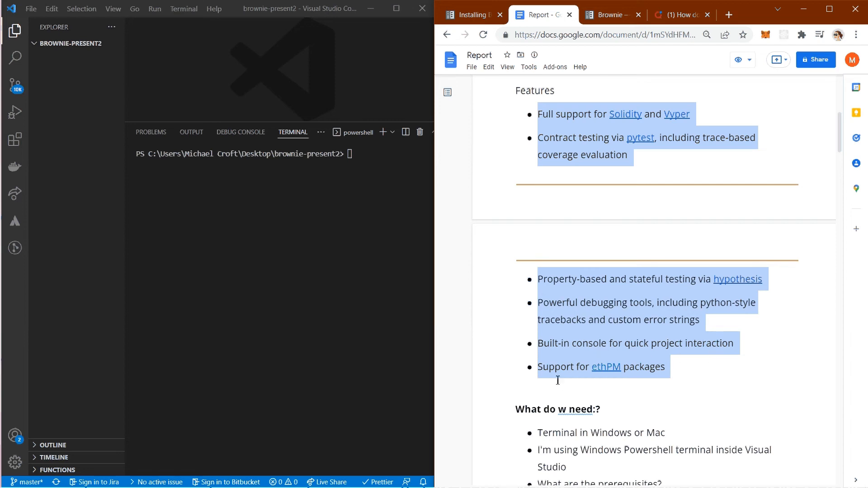
pyautogui.moveTo(612, 380)
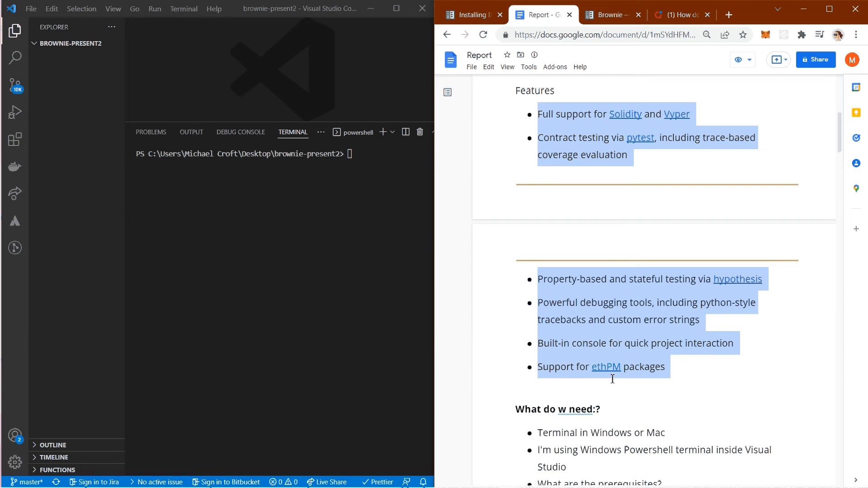
# Highlight and clear the Node.JS/Python prerequisites bullet, then scroll to the installation commands
pyautogui.click(772, 303)
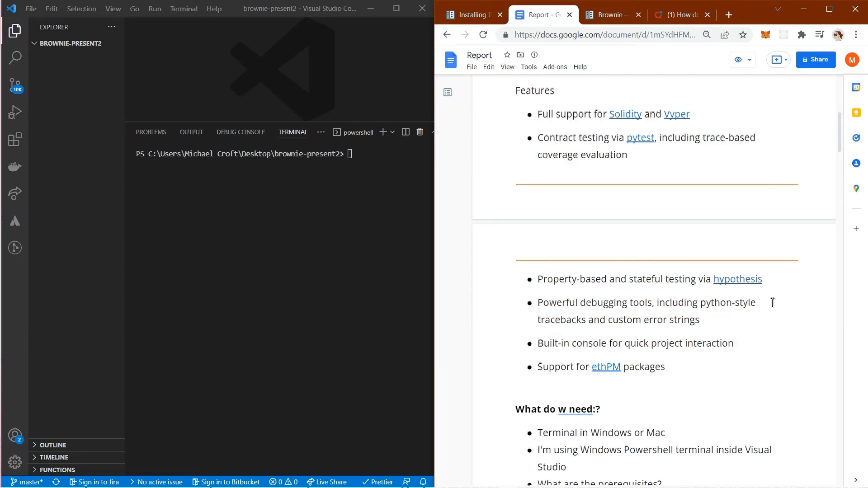
pyautogui.scroll(-3)
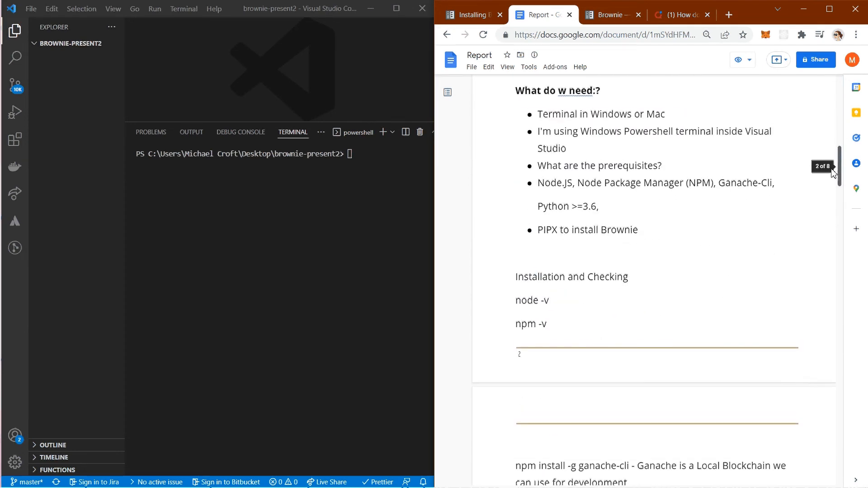
pyautogui.scroll(-3)
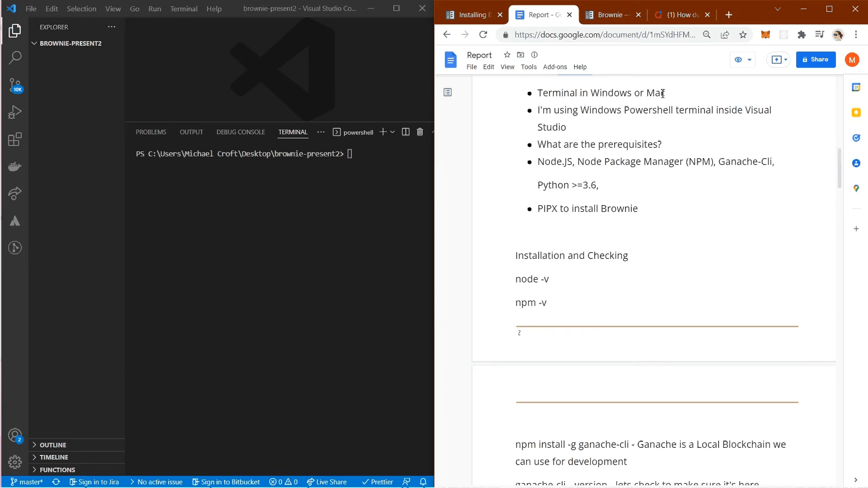
pyautogui.moveTo(598, 116)
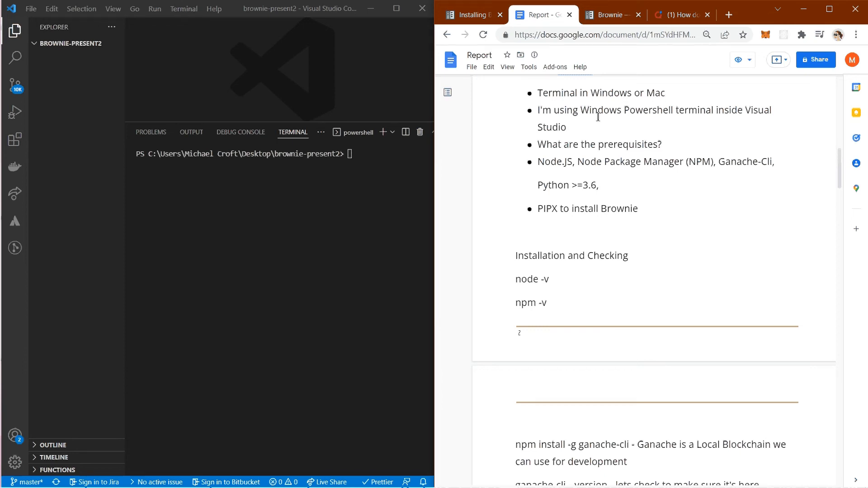
pyautogui.moveTo(620, 113)
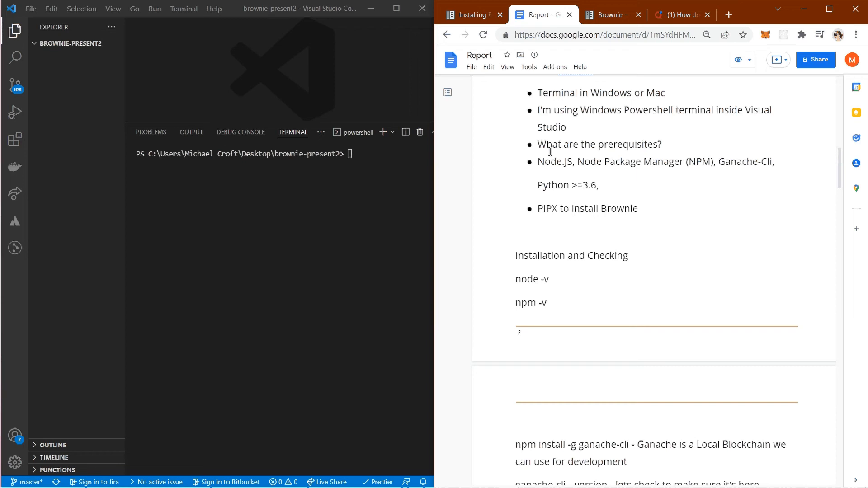
pyautogui.moveTo(642, 150)
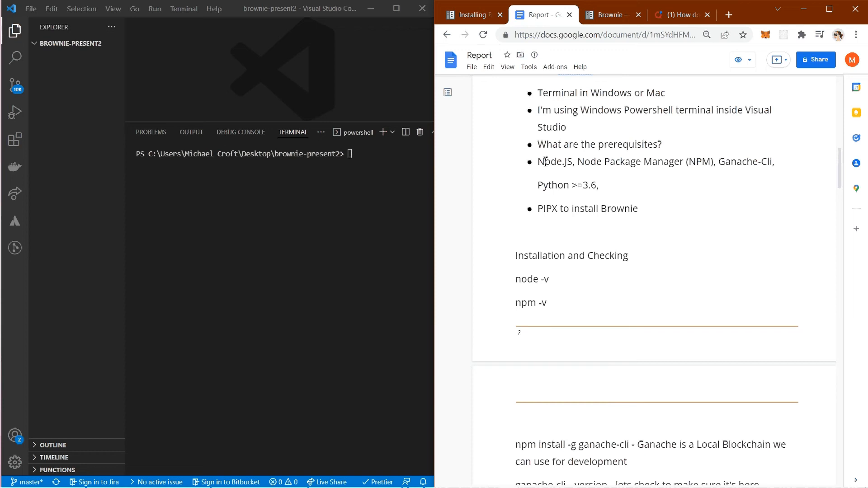
pyautogui.moveTo(538, 161); pyautogui.dragTo(606, 185)
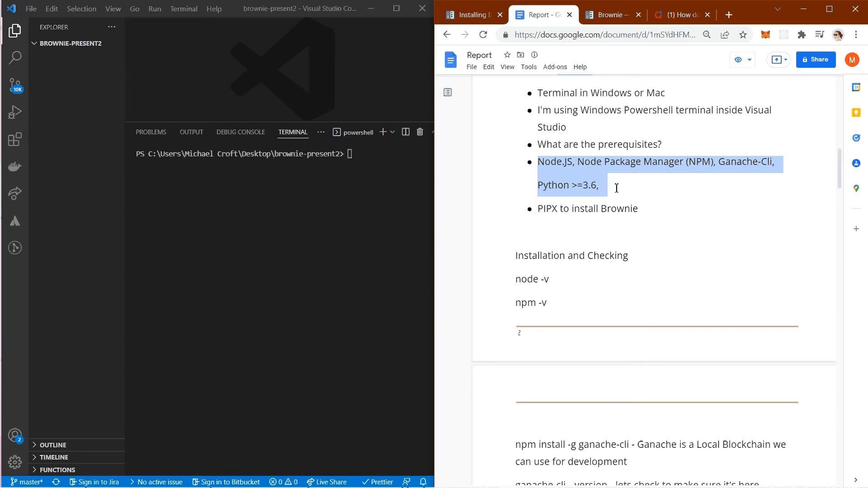
pyautogui.click(542, 209)
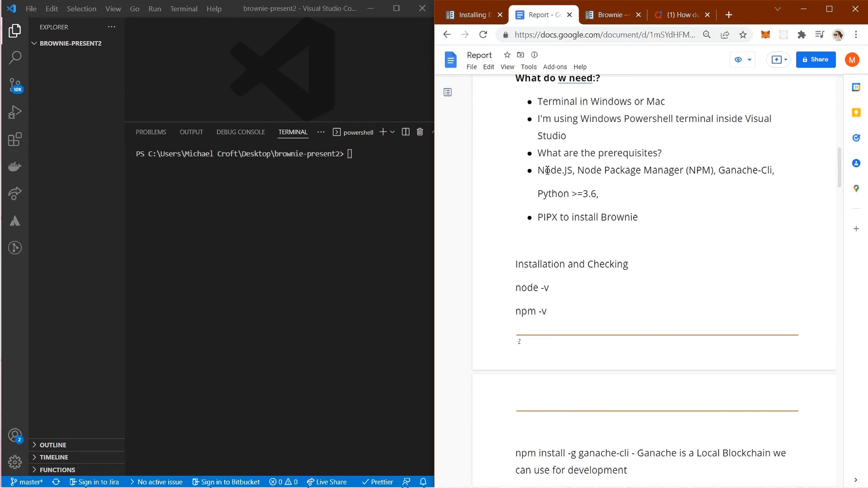
pyautogui.moveTo(538, 170); pyautogui.dragTo(604, 194)
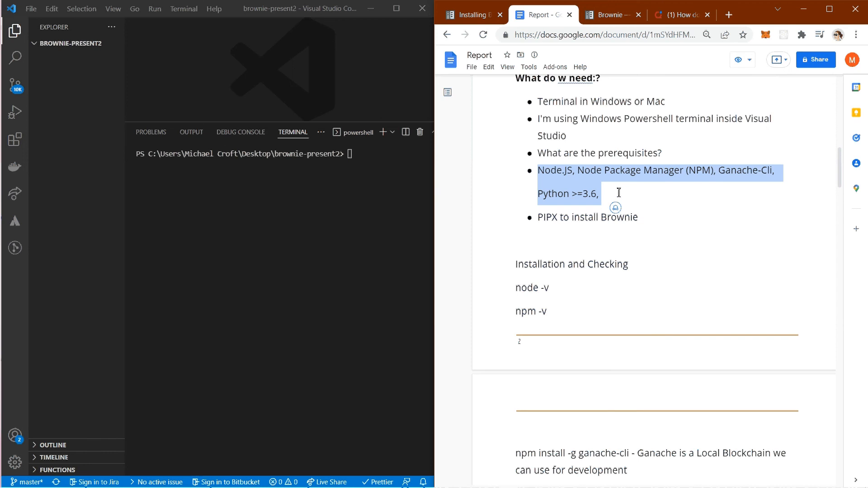
pyautogui.click(618, 197)
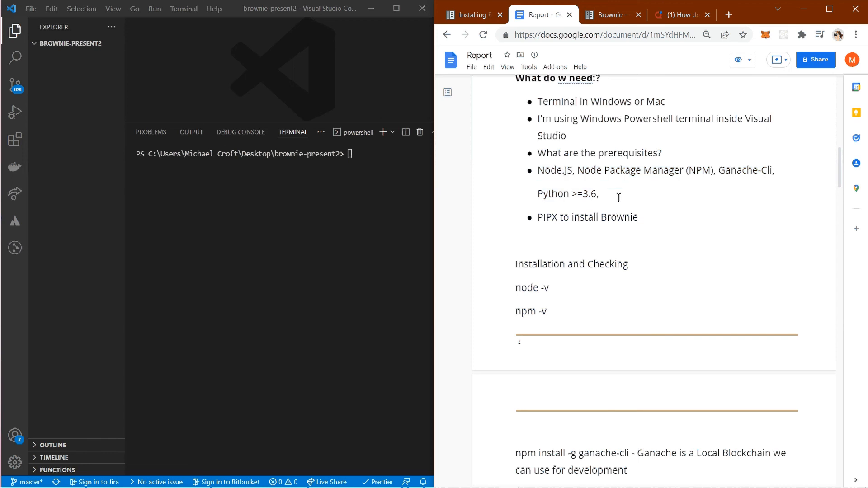
pyautogui.moveTo(545, 170)
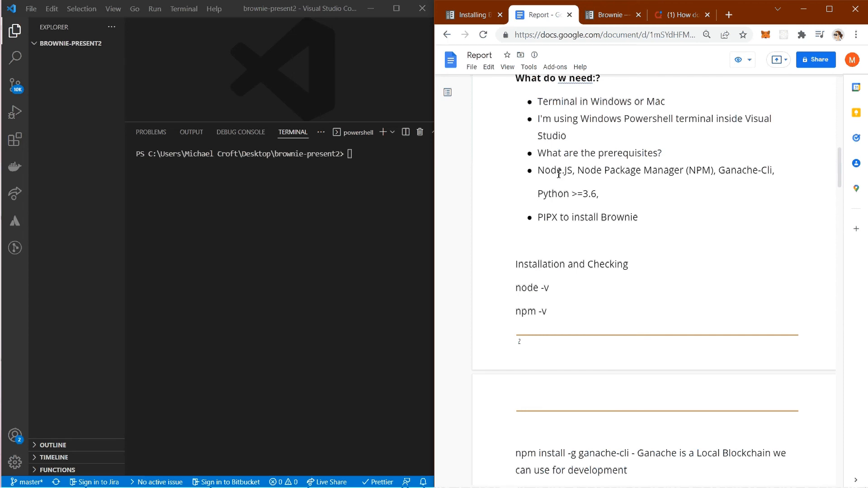
pyautogui.moveTo(811, 187)
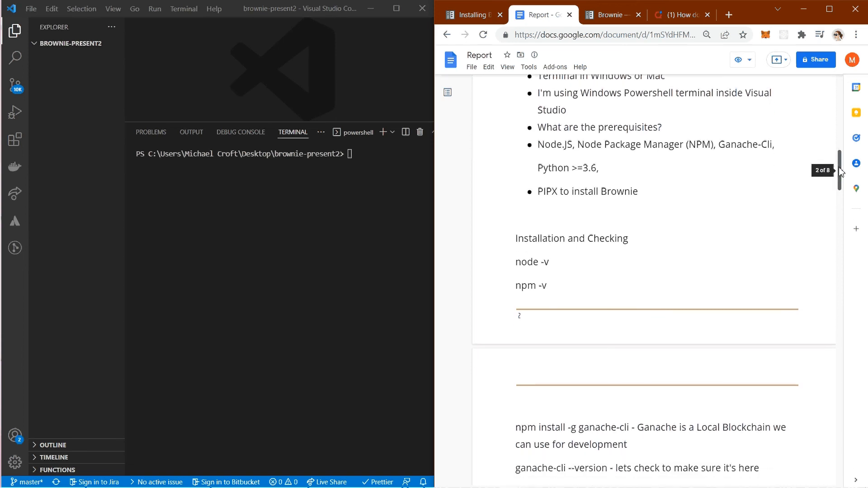
pyautogui.scroll(-3)
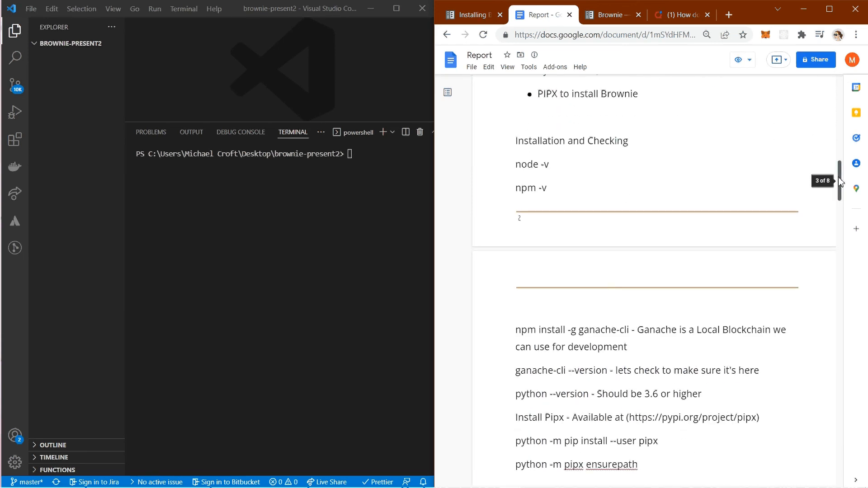
pyautogui.scroll(-3)
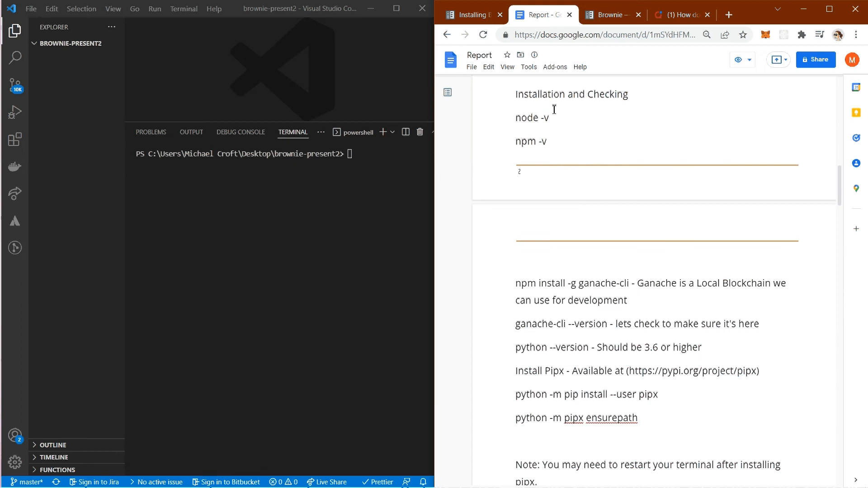
# Copy and run node -v and npm -v in the terminal, showing v16.2.0 and 7.13.0
pyautogui.doubleClick(526, 118)
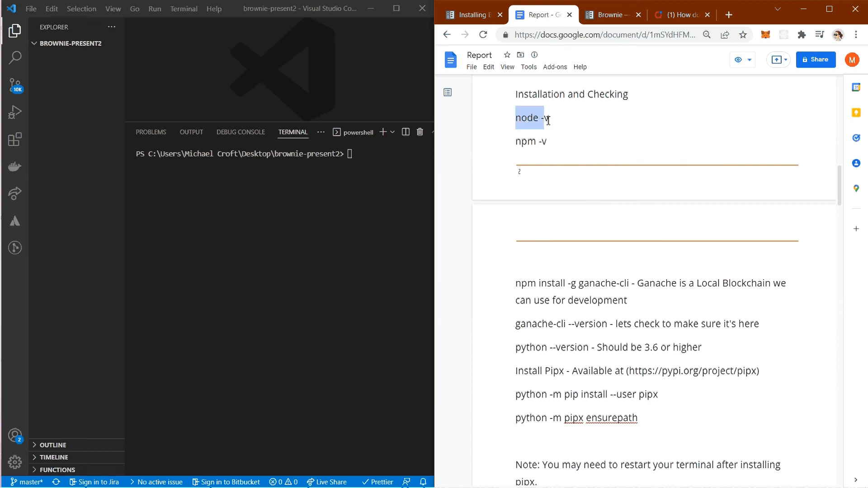
pyautogui.rightClick(528, 118)
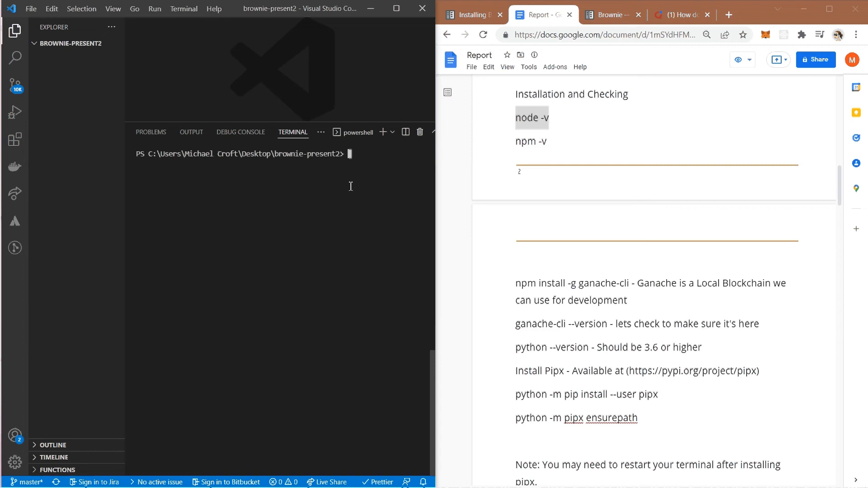
pyautogui.write('node -v')
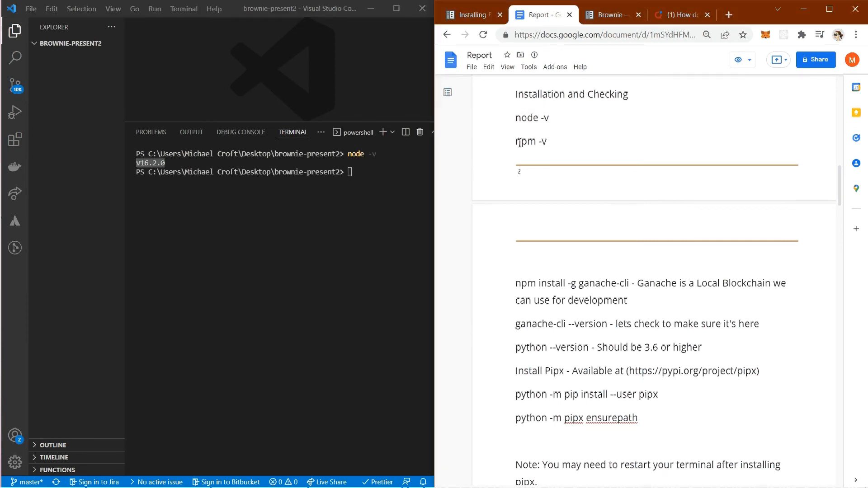
pyautogui.rightClick(531, 141)
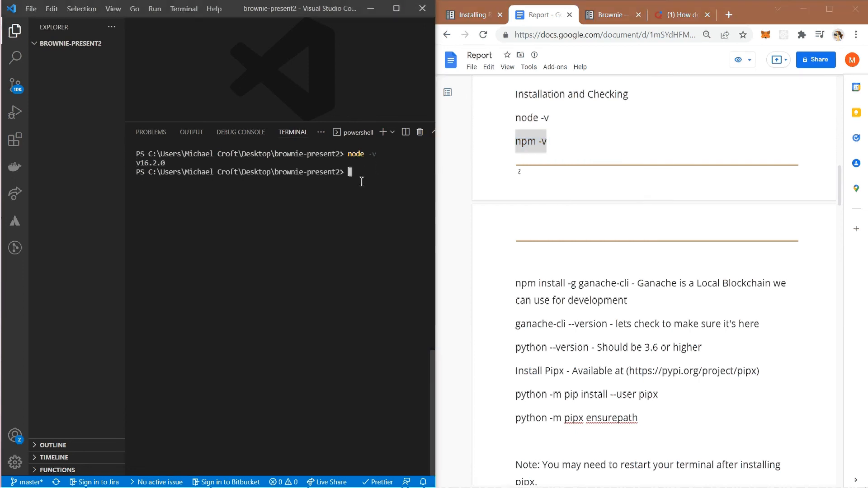
pyautogui.write('npm -v')
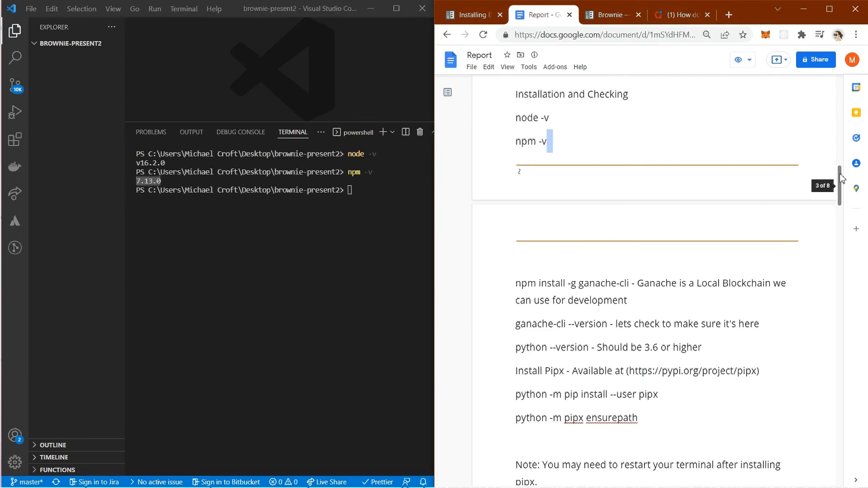
pyautogui.scroll(-3)
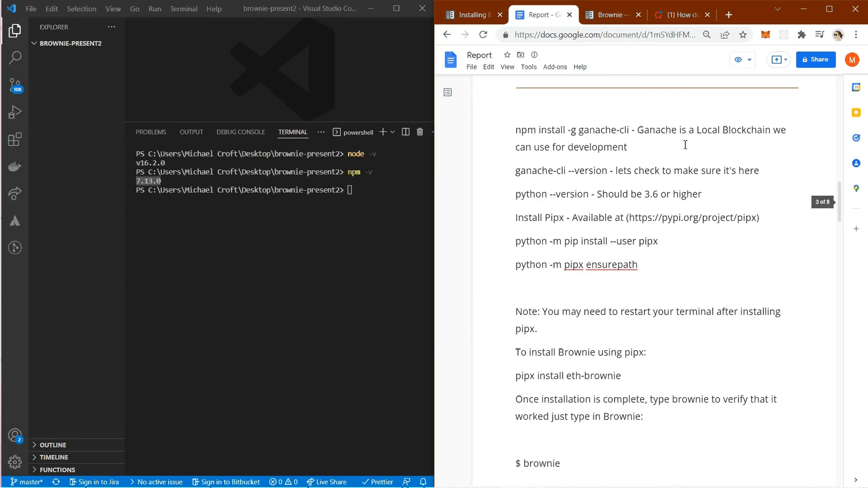
pyautogui.moveTo(639, 146)
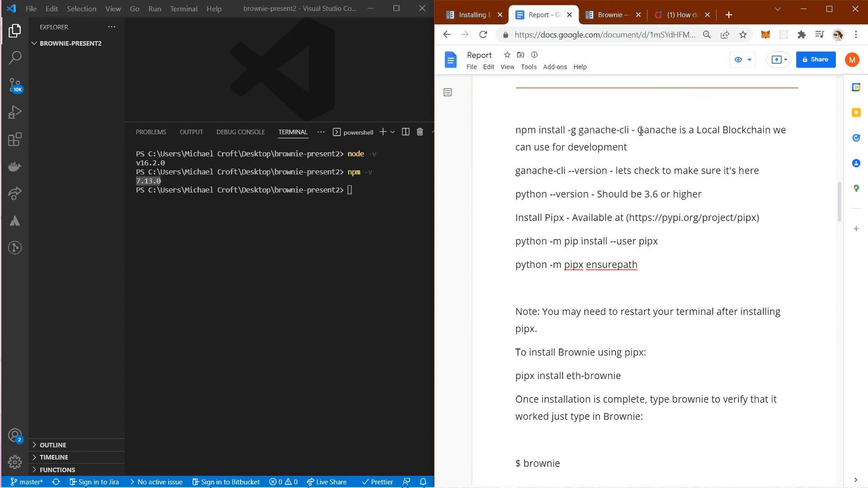
# Copy 'npm install -g ganache-cli' from the report and run it in the terminal
pyautogui.moveTo(639, 130); pyautogui.dragTo(627, 148)
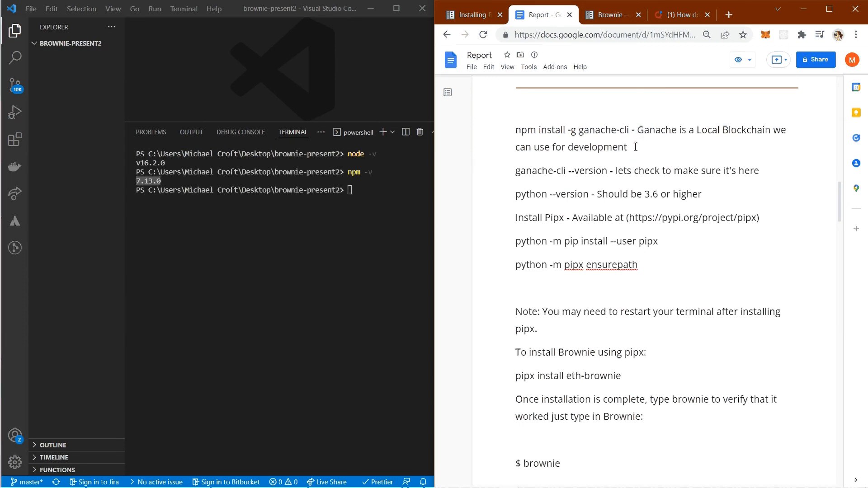
pyautogui.doubleClick(524, 130)
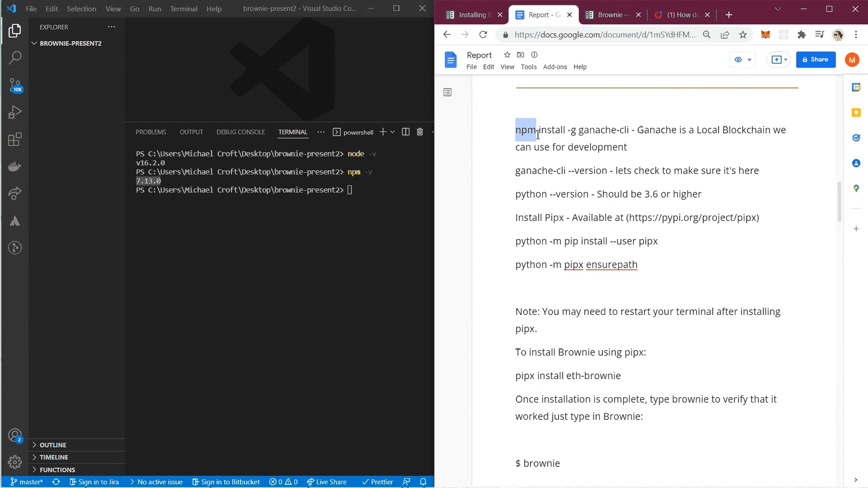
pyautogui.moveTo(517, 130); pyautogui.dragTo(629, 130)
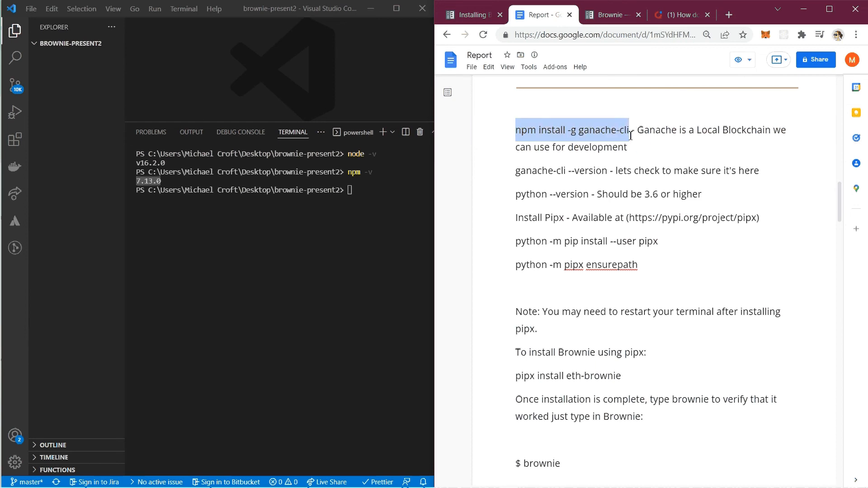
pyautogui.rightClick(573, 133)
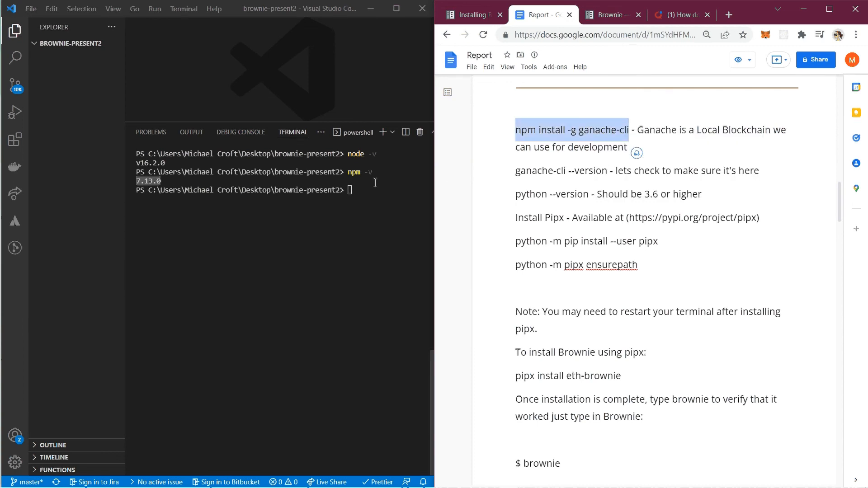
pyautogui.write('npm install -g ganache-cli')
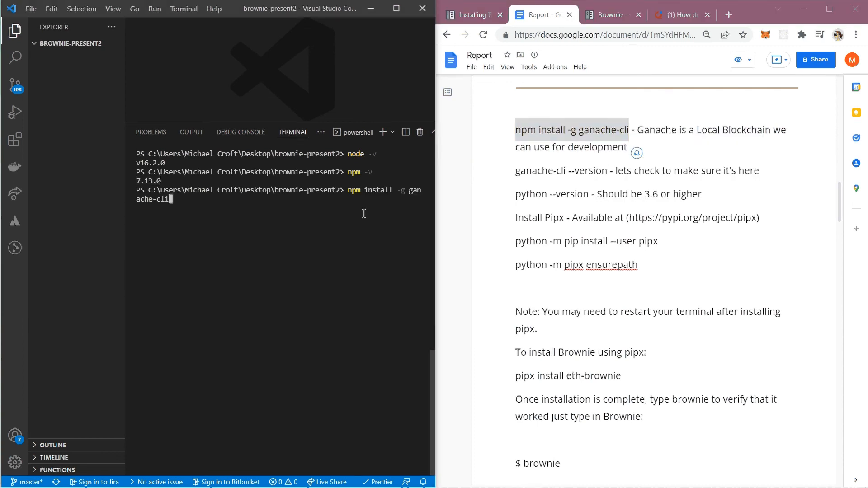
pyautogui.press('Enter')
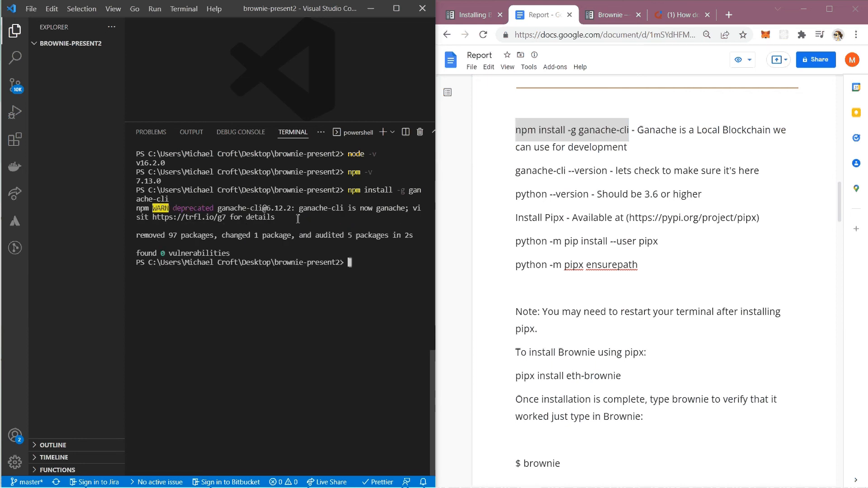
pyautogui.moveTo(315, 218)
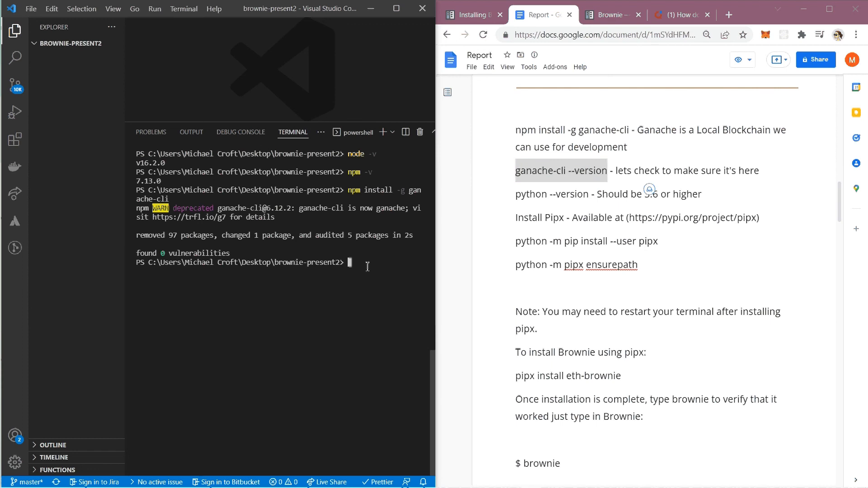
# Run ganache-cli --version, confirming Ganache CLI v6.12.2 (ganache-core 2.13.2)
pyautogui.write('ganache-cli --version')
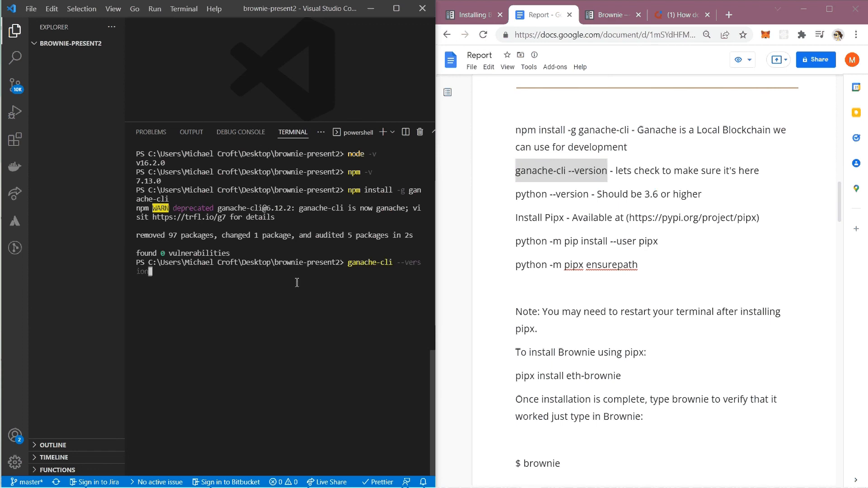
pyautogui.moveTo(359, 275)
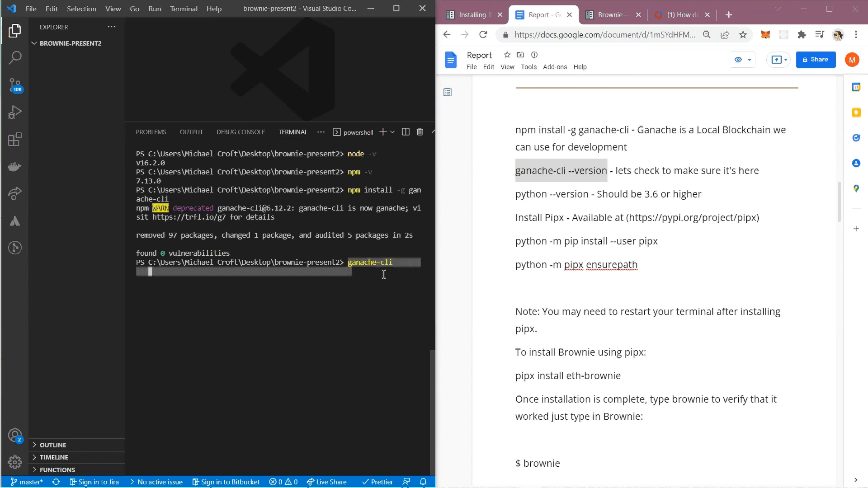
pyautogui.write('--version')
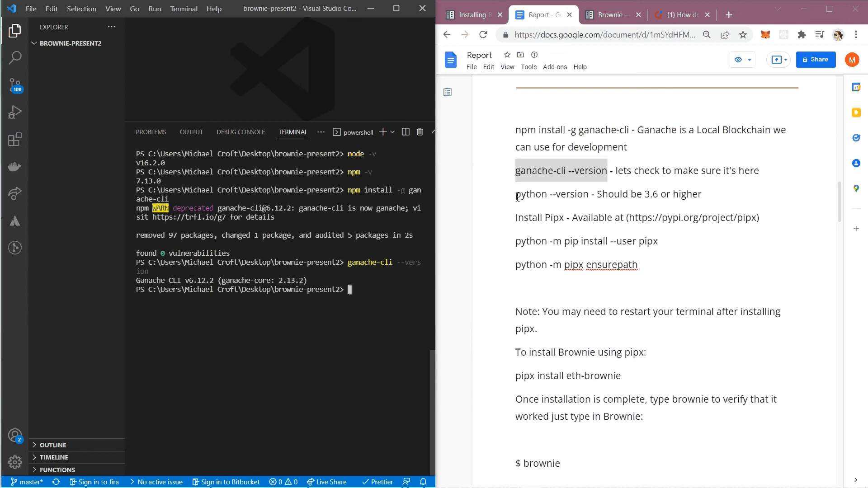
pyautogui.doubleClick(551, 194)
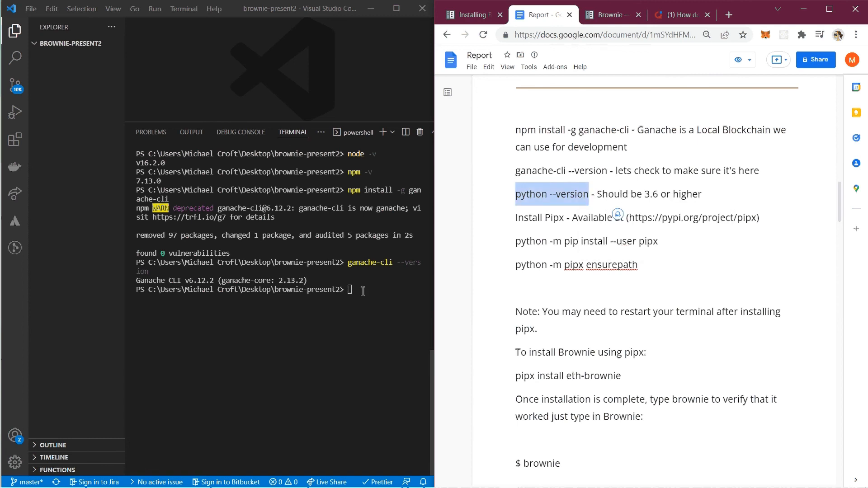
# Run python --version in the terminal, which reports Python 3.9.5
pyautogui.write('python --version')
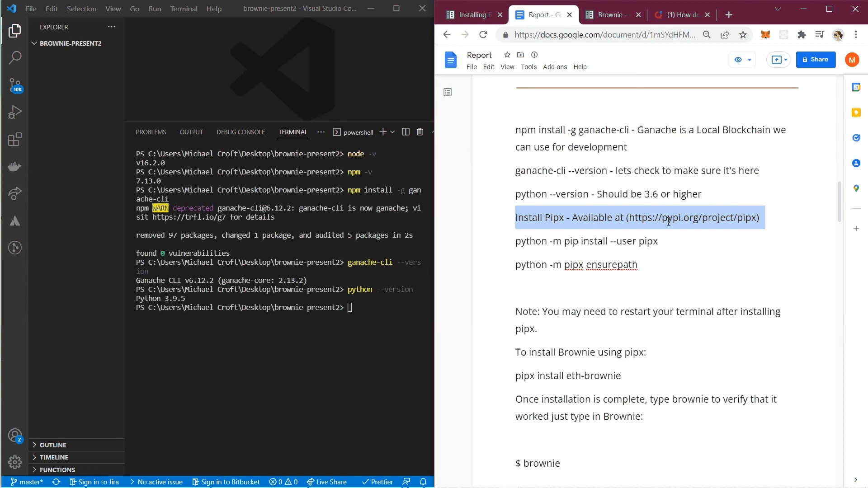
pyautogui.moveTo(706, 223)
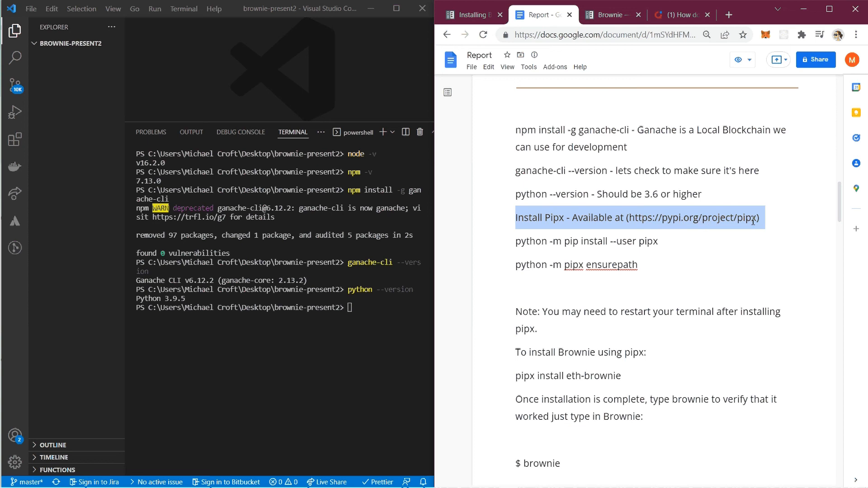
pyautogui.click(768, 217)
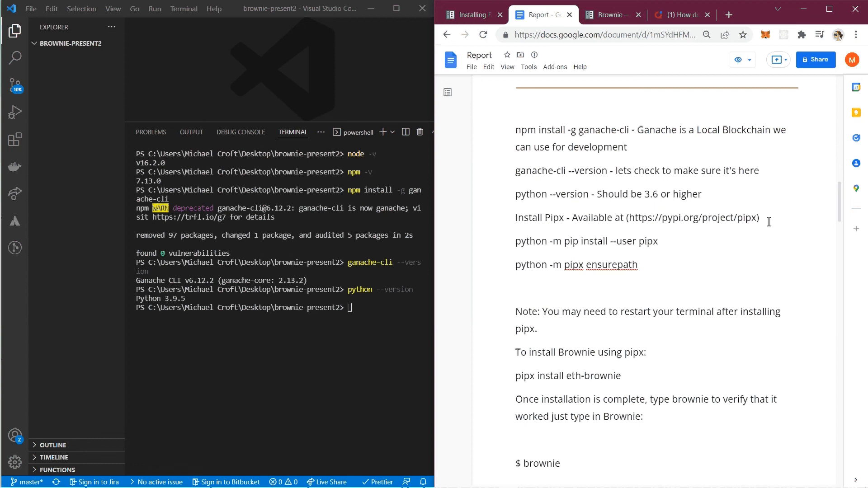
pyautogui.moveTo(523, 242)
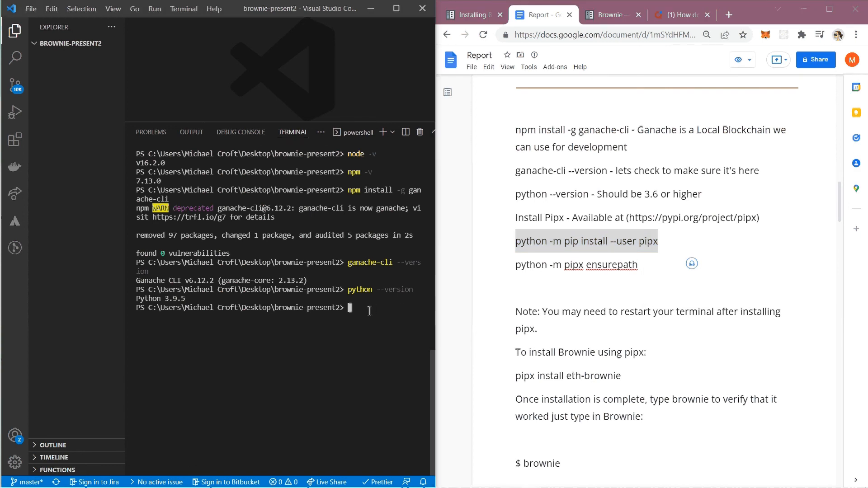
# Run 'python -m pip install --user pipx'; requirements are already satisfied
pyautogui.write('python -m pip install --user pipx')
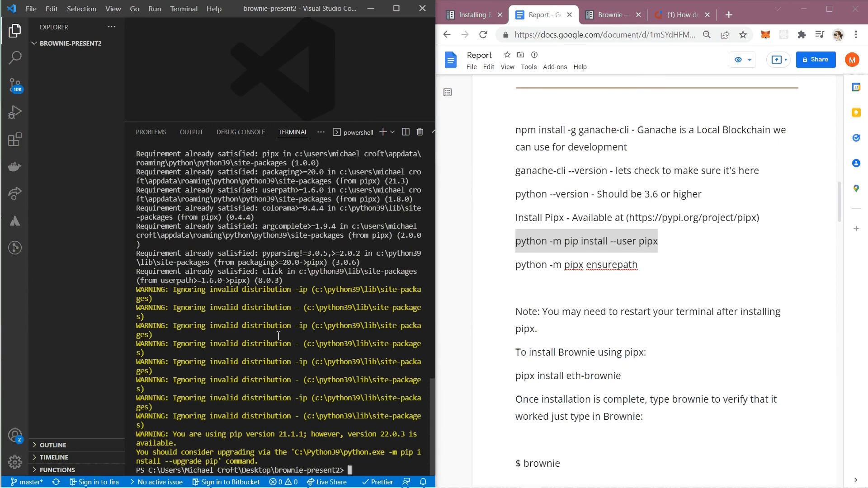
pyautogui.moveTo(271, 243)
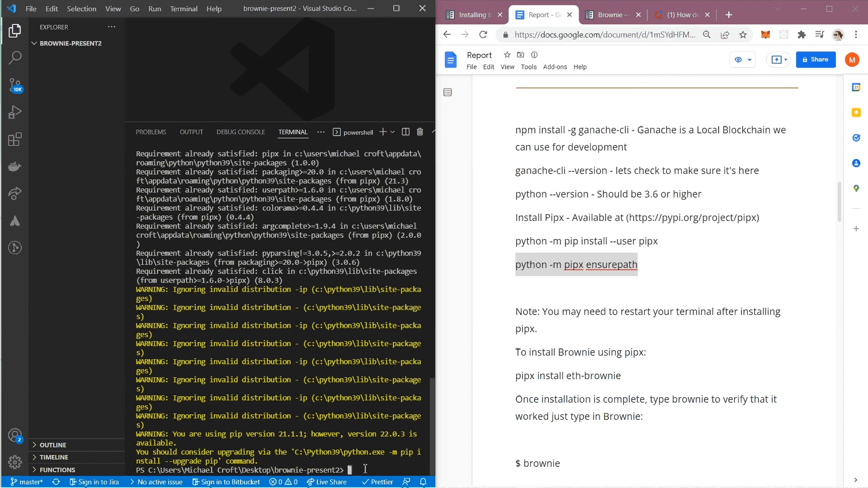
# Clear the terminal and run 'python -m pipx ensurepath', reporting pipx ready to go
pyautogui.write('c')
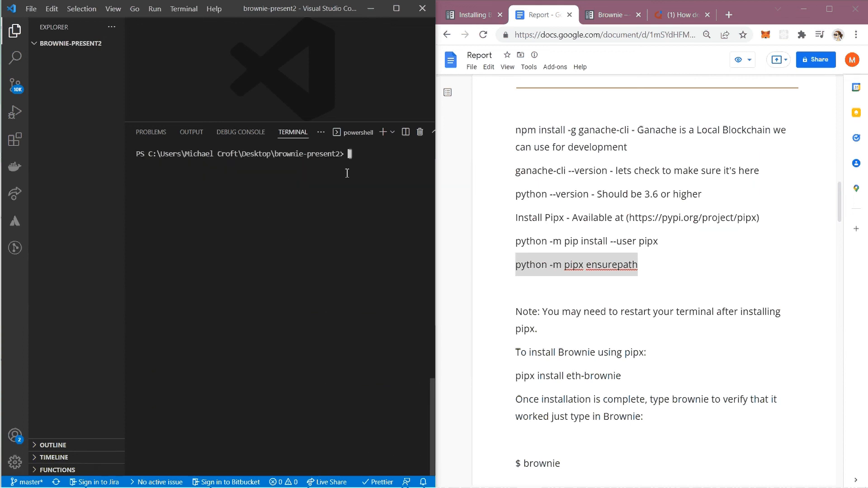
pyautogui.write('python -m pipx ensurepath')
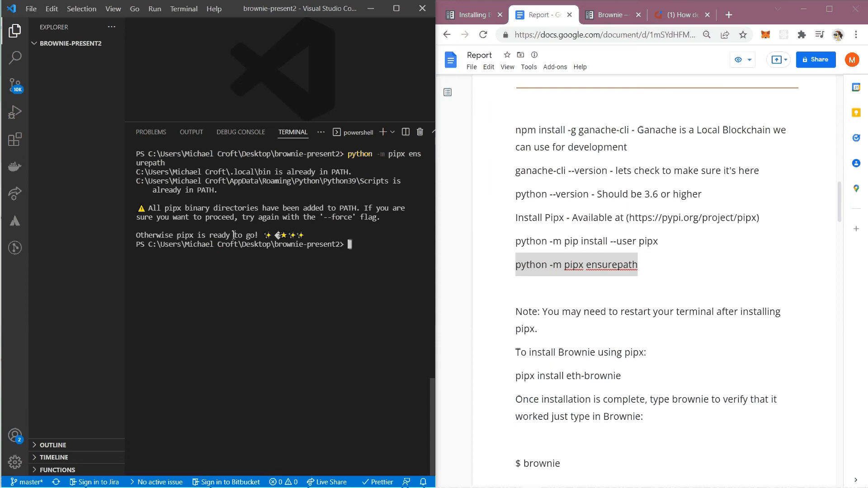
pyautogui.moveTo(350, 242)
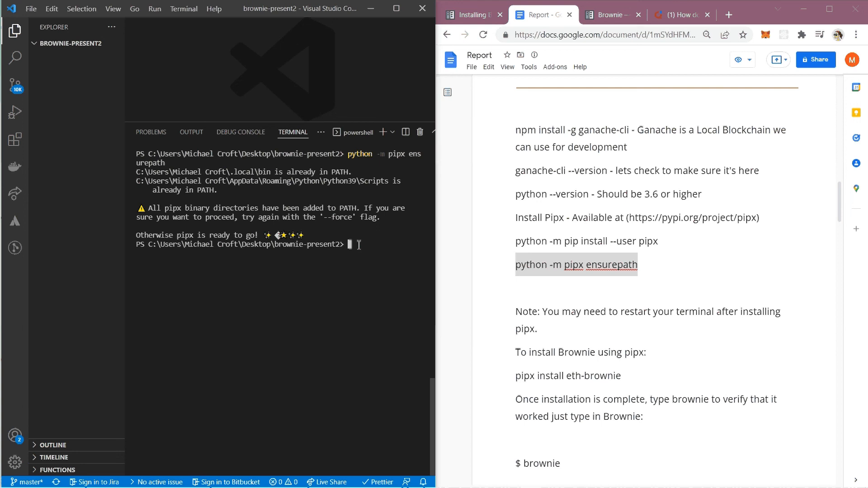
pyautogui.moveTo(364, 247)
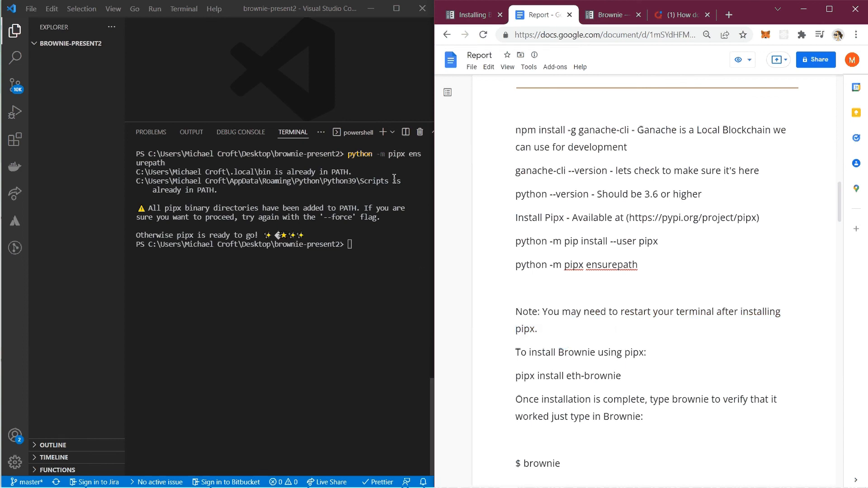
pyautogui.moveTo(420, 131)
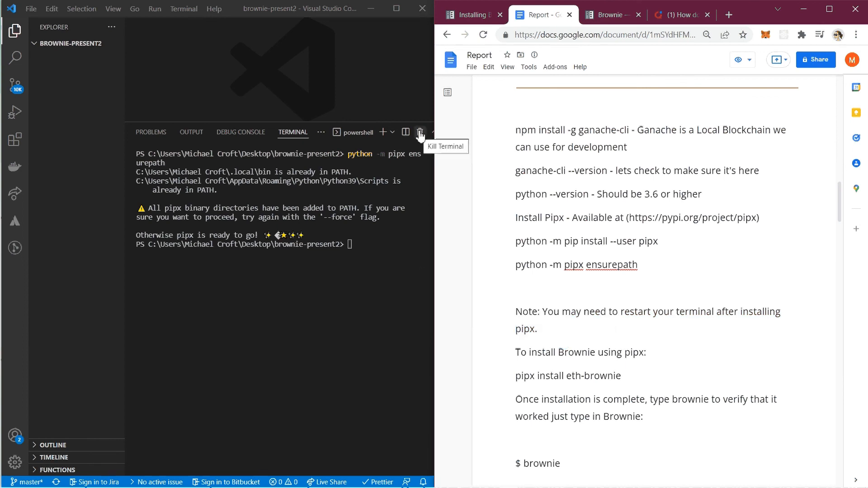
# Kill the current terminal and open a new PowerShell terminal session
pyautogui.click(184, 8)
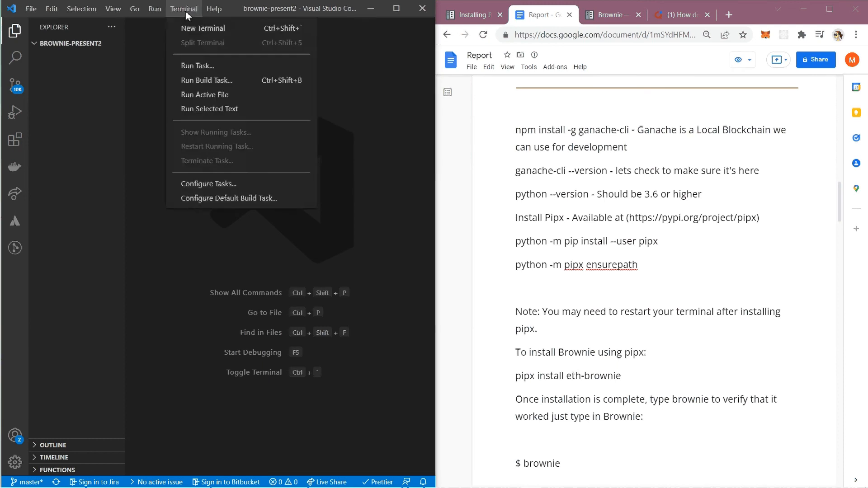
pyautogui.click(203, 27)
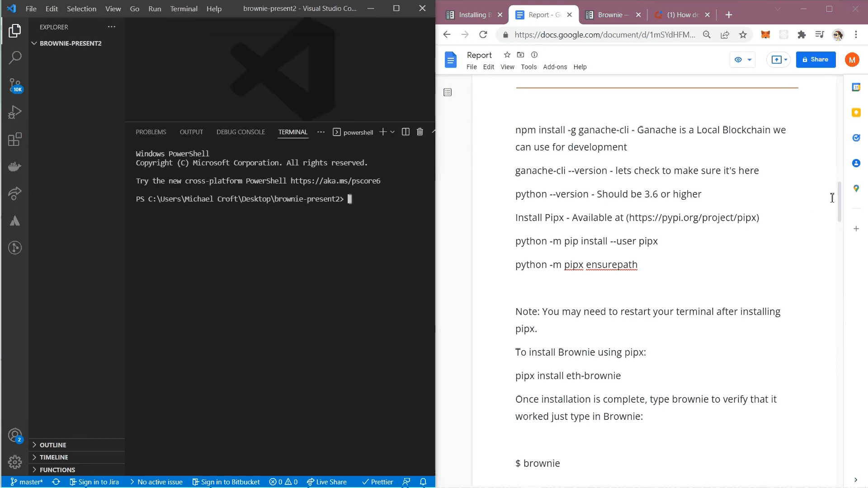
pyautogui.scroll(-3)
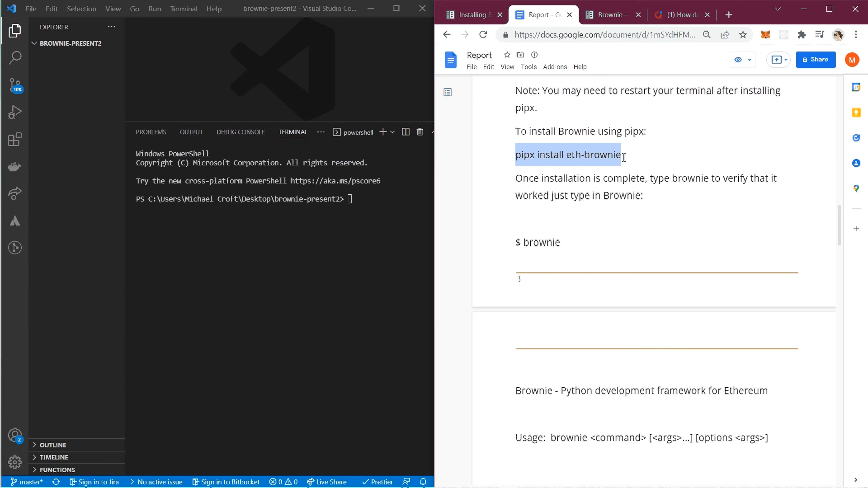
# Copy and run 'pipx install eth-brownie', which reports eth-brownie already installed
pyautogui.rightClick(568, 155)
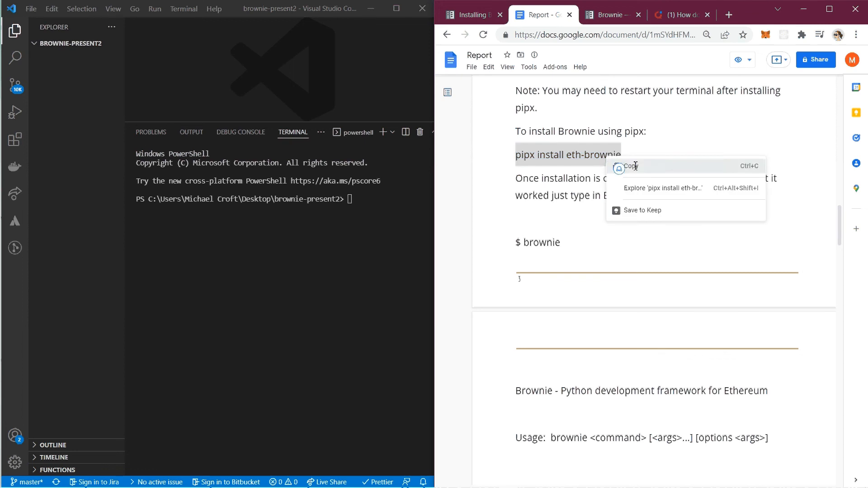
pyautogui.write('pipx install eth-brownie')
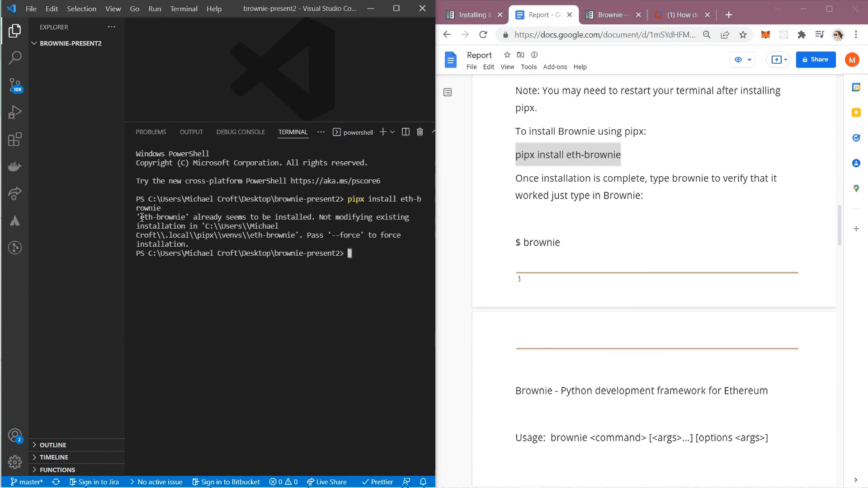
pyautogui.moveTo(138, 216); pyautogui.dragTo(311, 217)
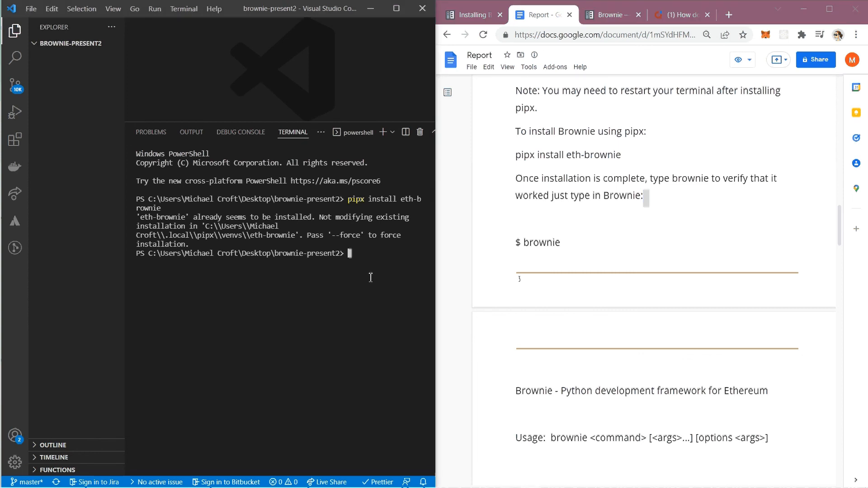
# Run brownie in the terminal to print Brownie v1.17.2 usage and command list
pyautogui.write('brownie')
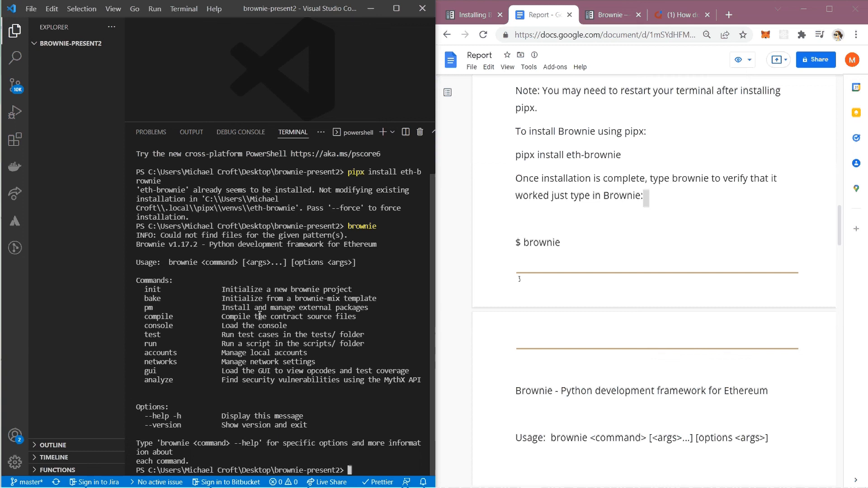
pyautogui.moveTo(136, 280); pyautogui.dragTo(425, 380)
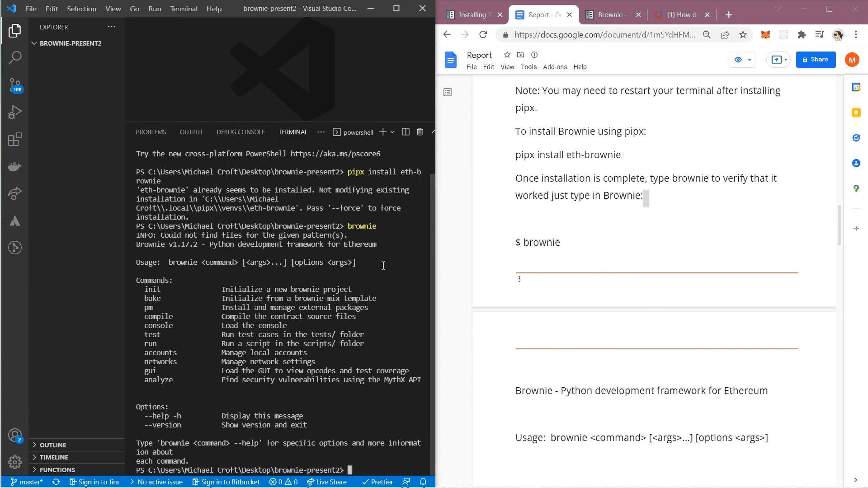
pyautogui.moveTo(587, 246)
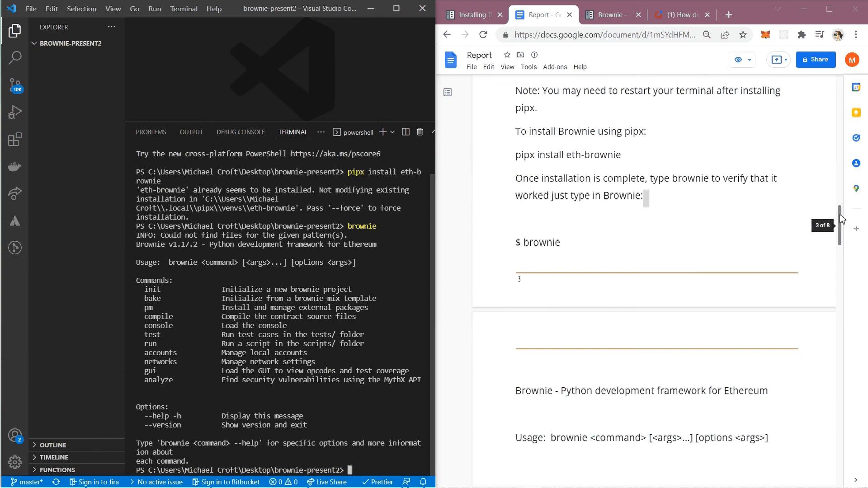
pyautogui.scroll(-3)
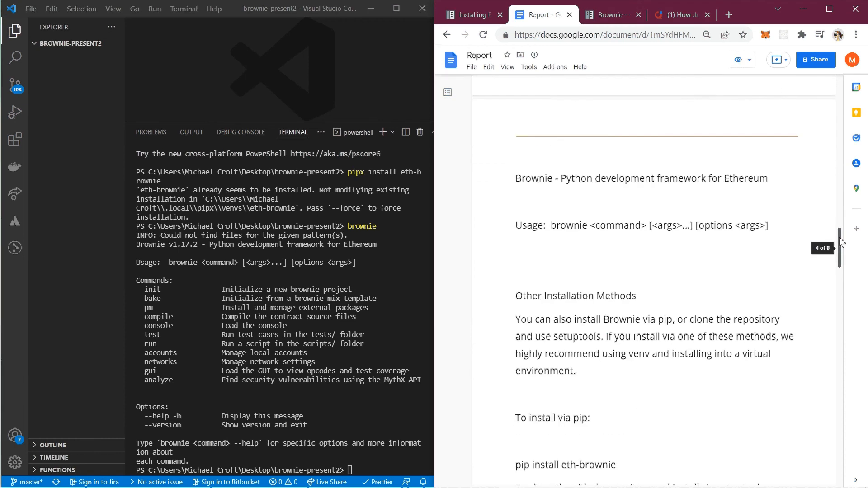